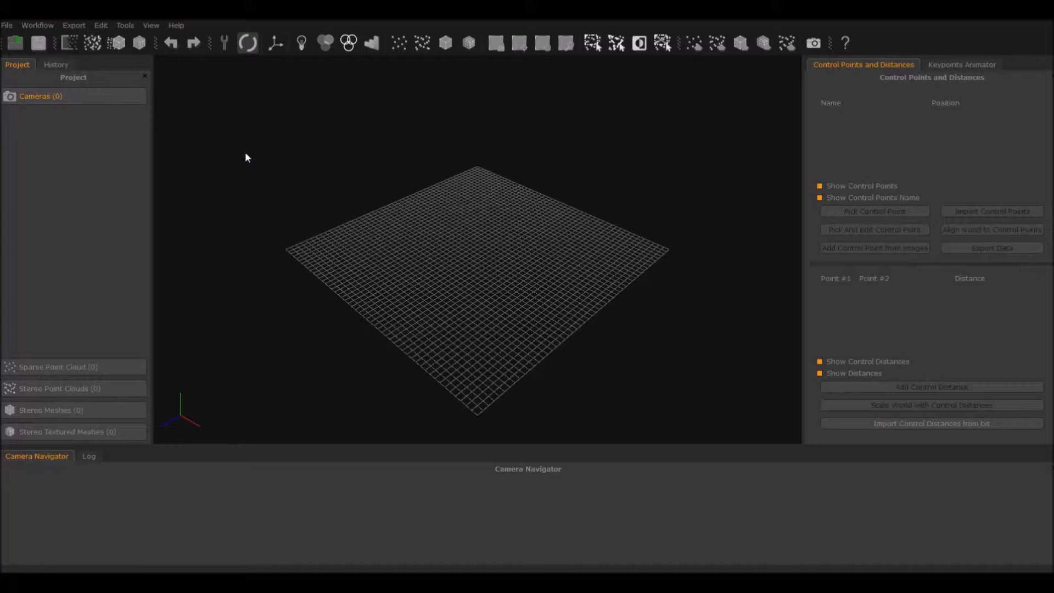
Step: Reveal the Launch Masquerade option in Zephyr's Tools menu over the empty project
click(124, 25)
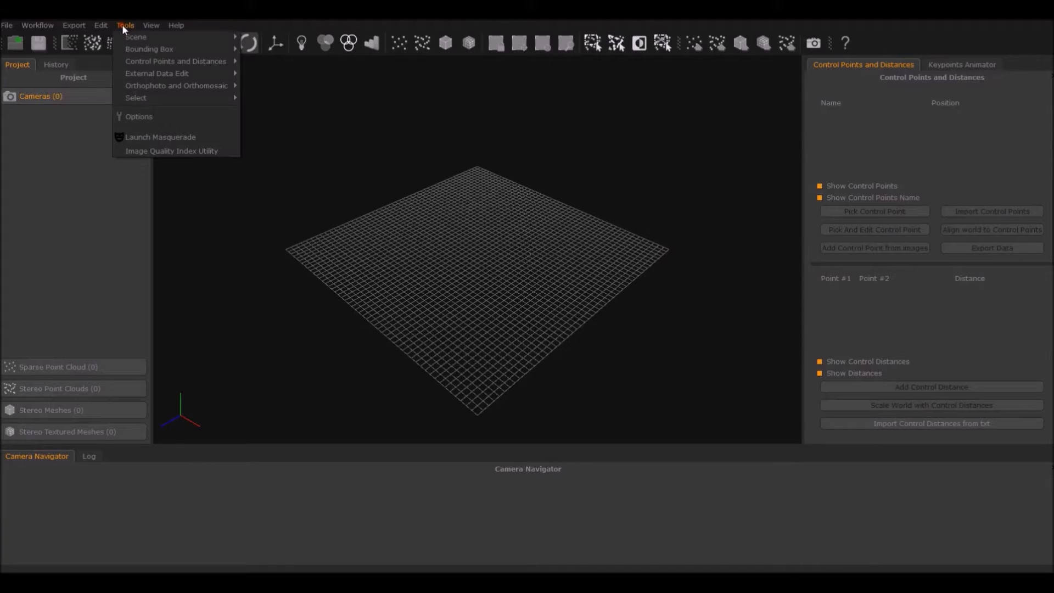
Step: Launch Masquerade and load the first stone head photo from the tutorial folder
click(161, 137)
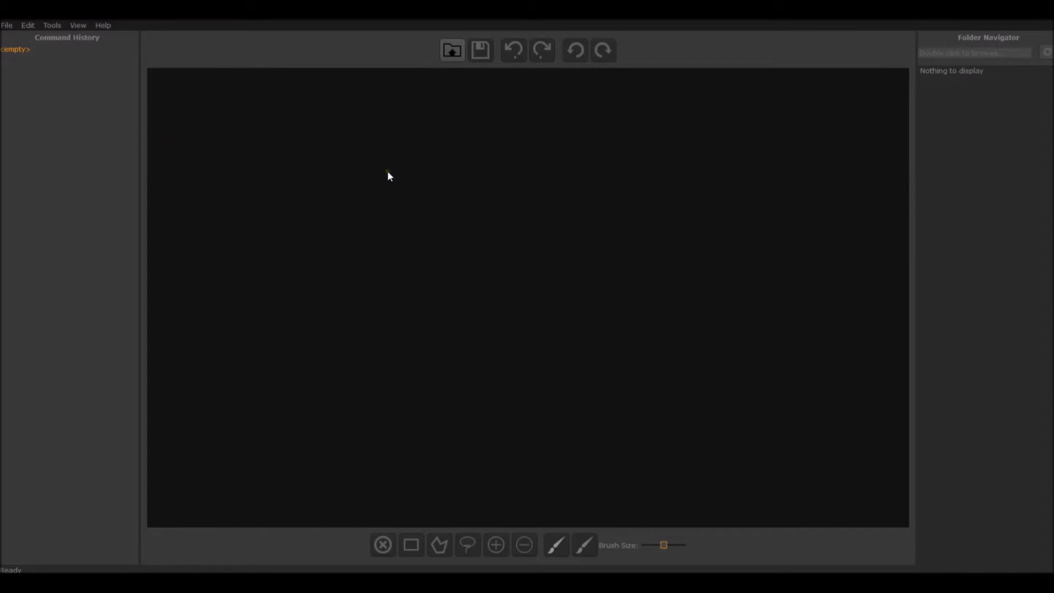
mouse_move(301, 268)
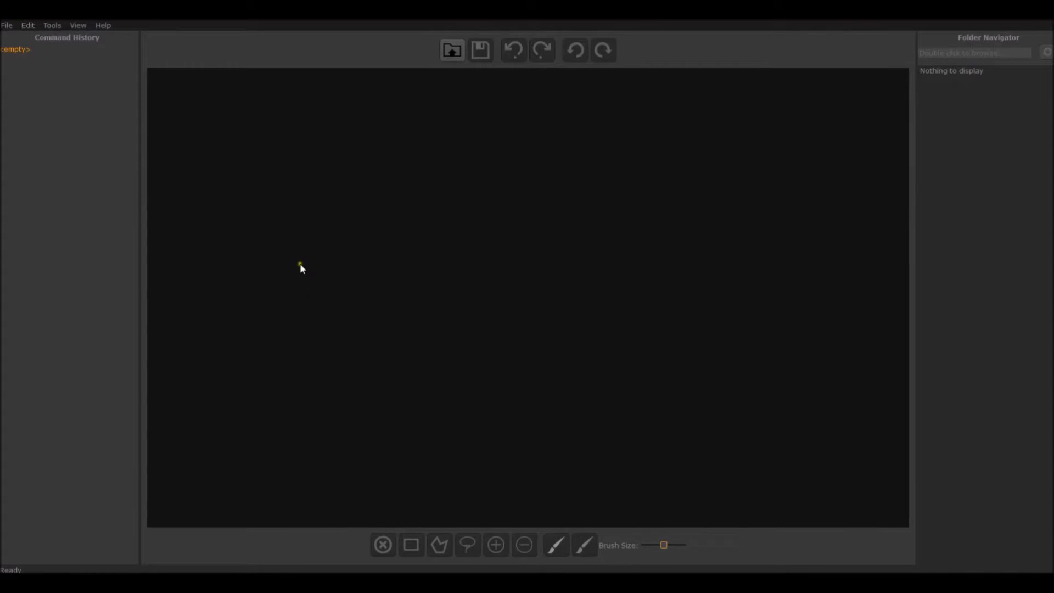
click(451, 50)
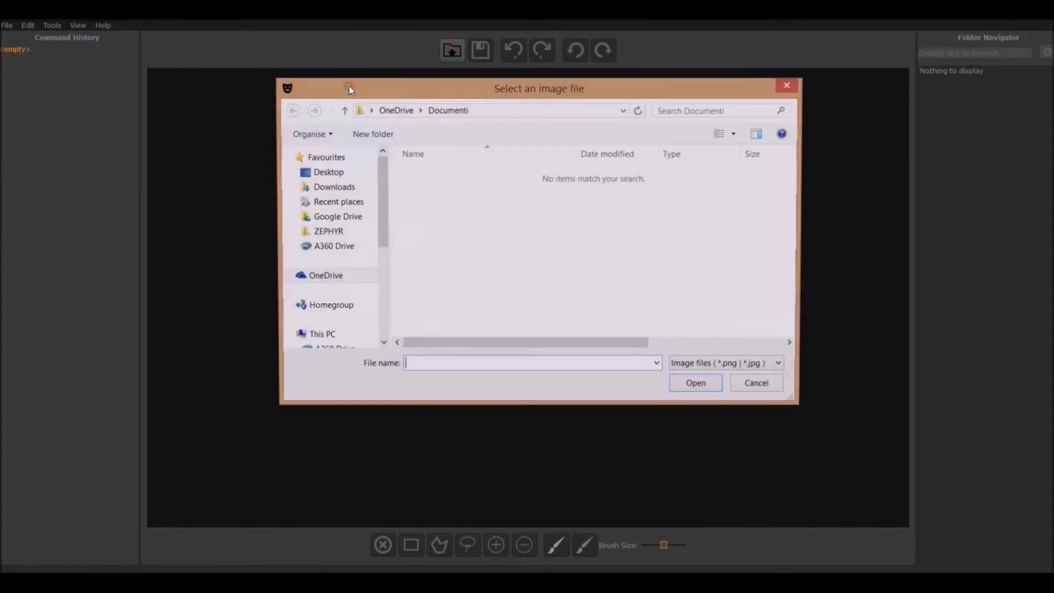
click(329, 172)
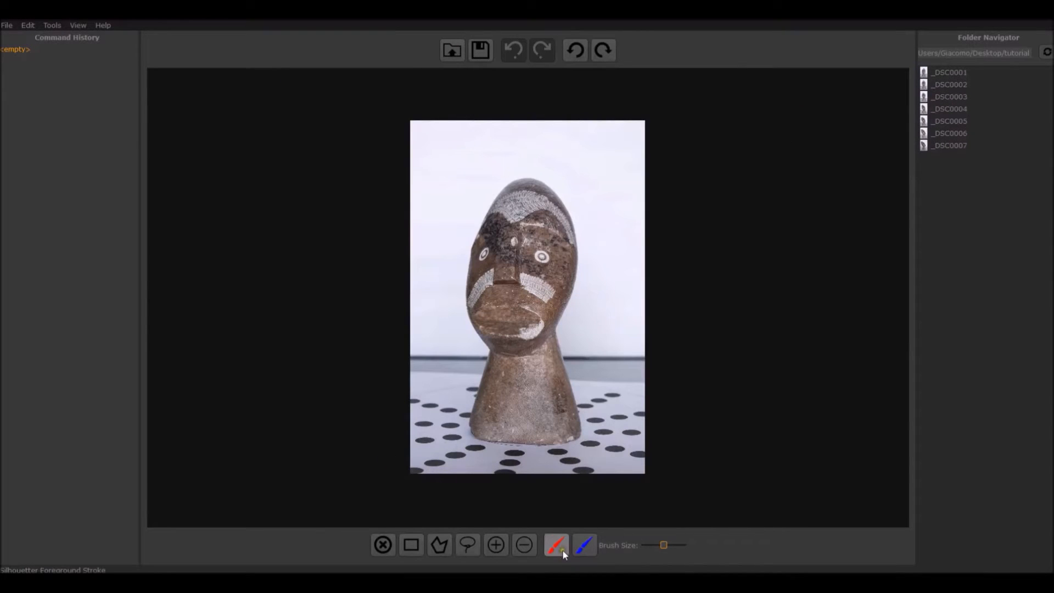
mouse_move(582, 545)
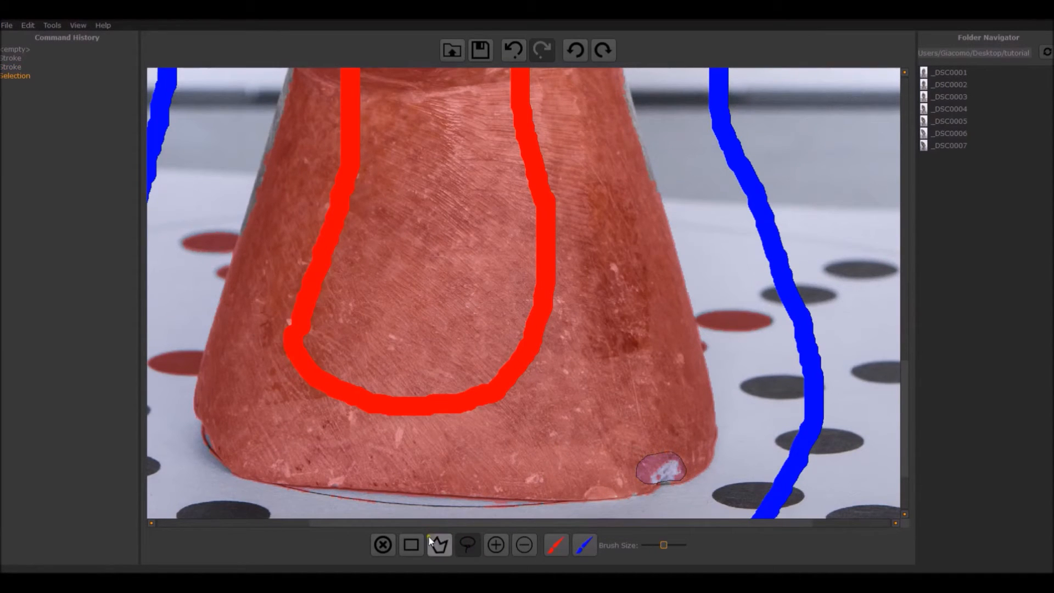
Step: Correct leftover unmasked patches along the sculpture's base with the polygon selection tool
click(439, 545)
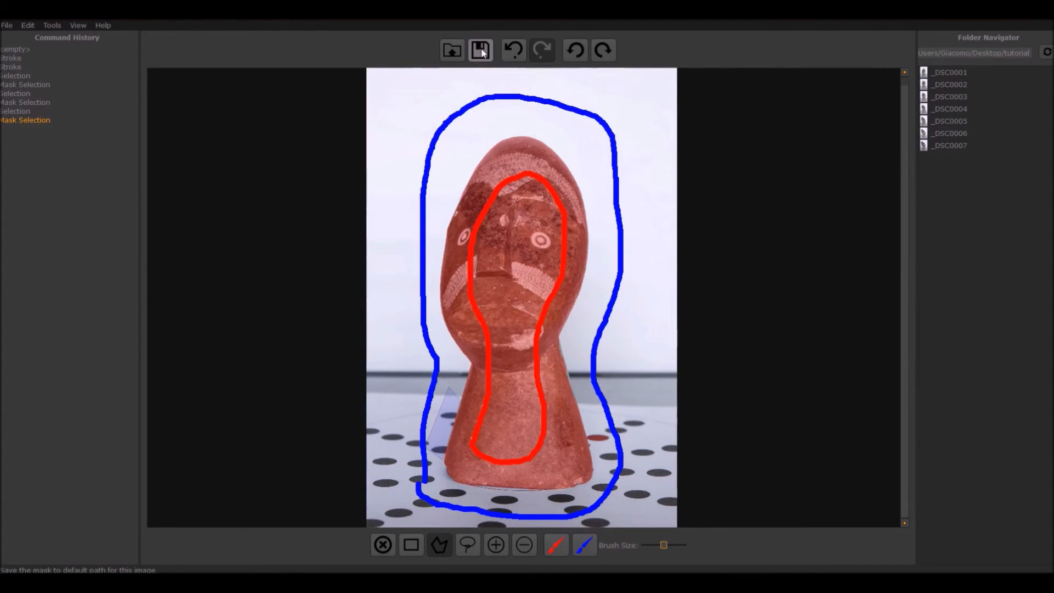
Step: Save the mask for _DSC0001 and load the next photo _DSC0002 unmasked
click(479, 49)
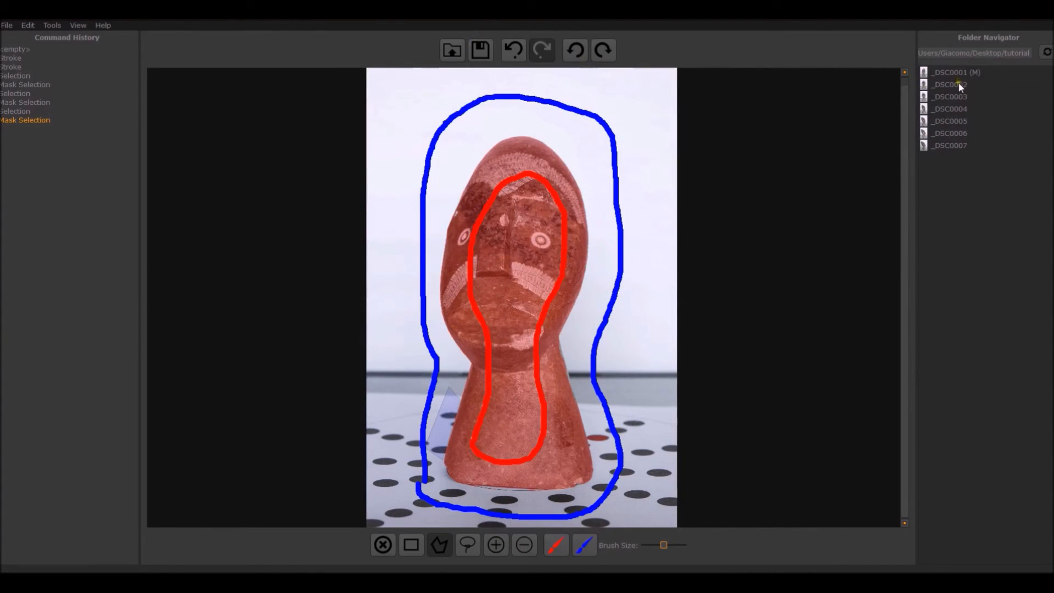
click(950, 84)
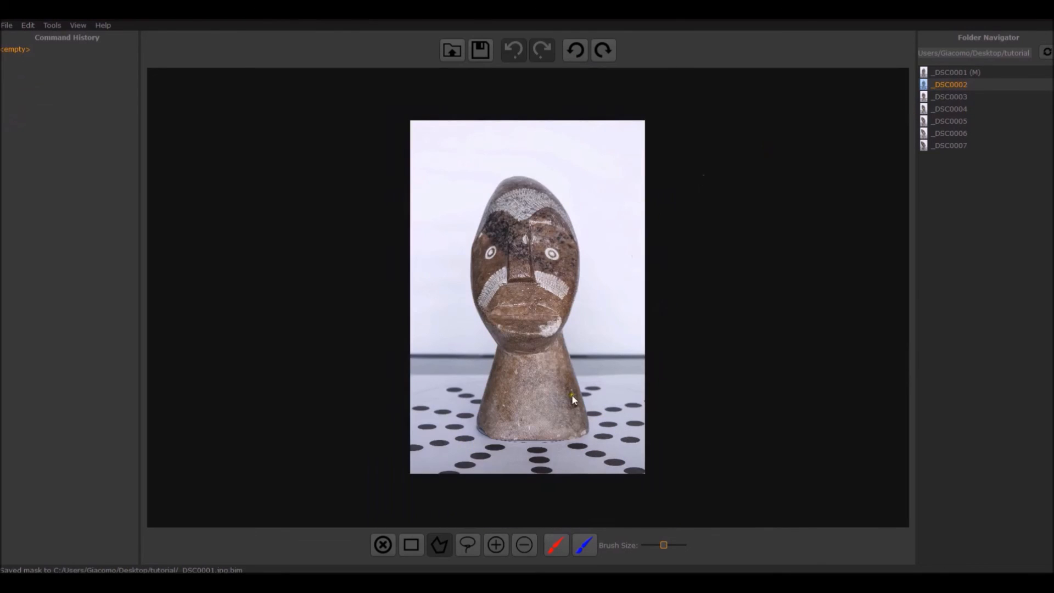